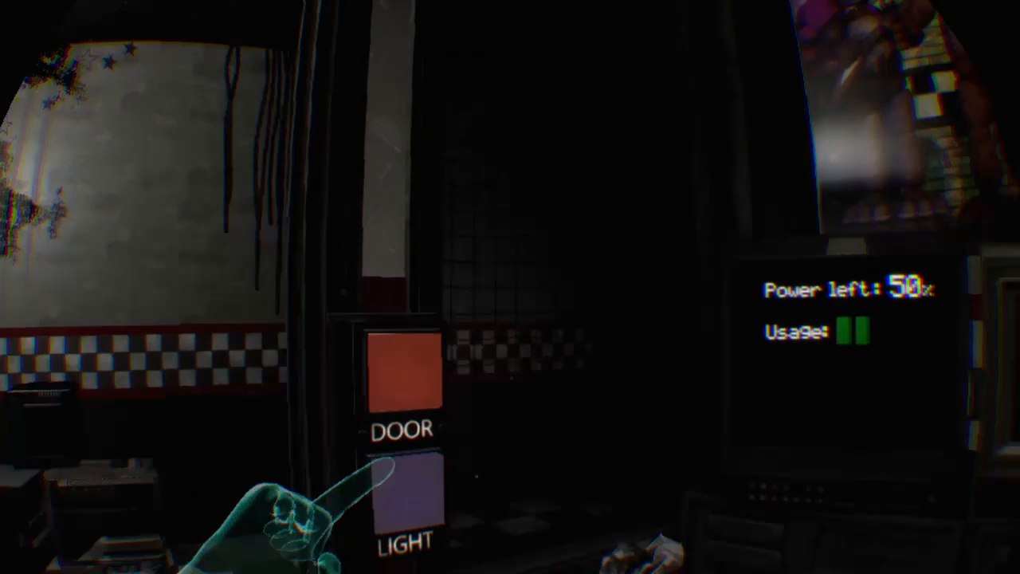
click(402, 383)
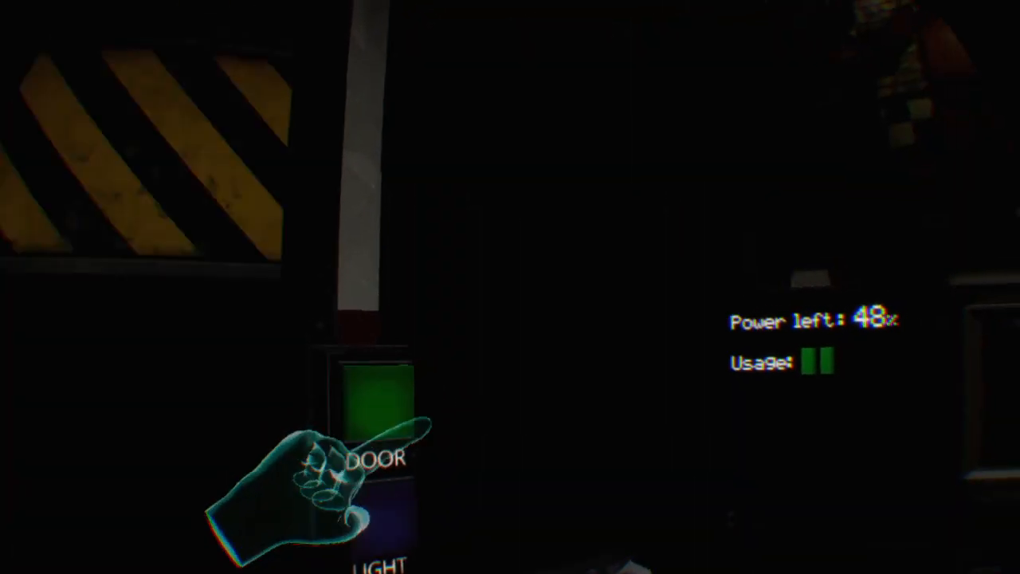